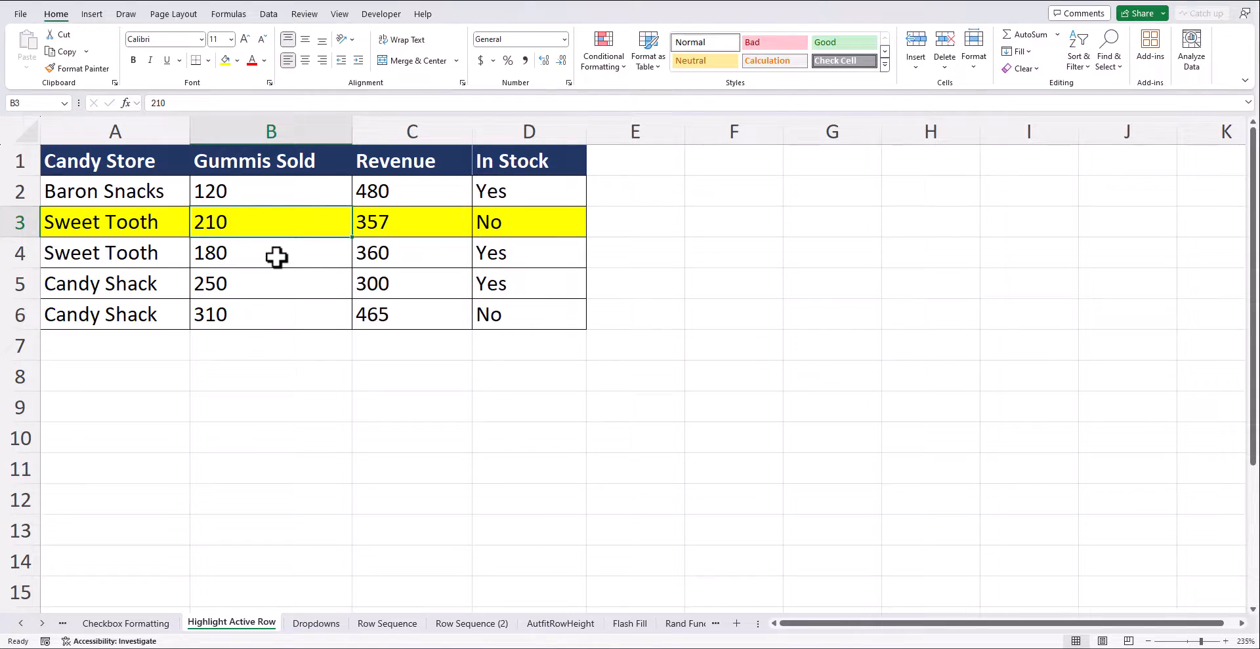
Step: Select cells across rows 2 to 5 of the candy store table, ending on Sweet Tooth in A3
click(270, 252)
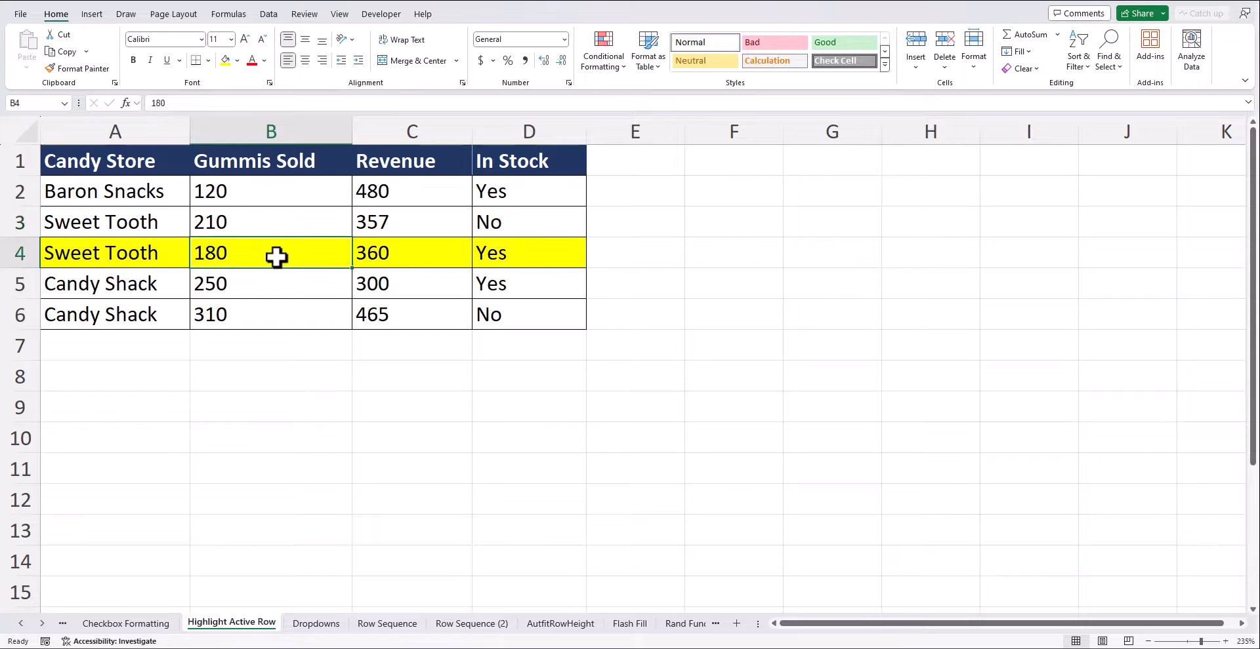
click(270, 283)
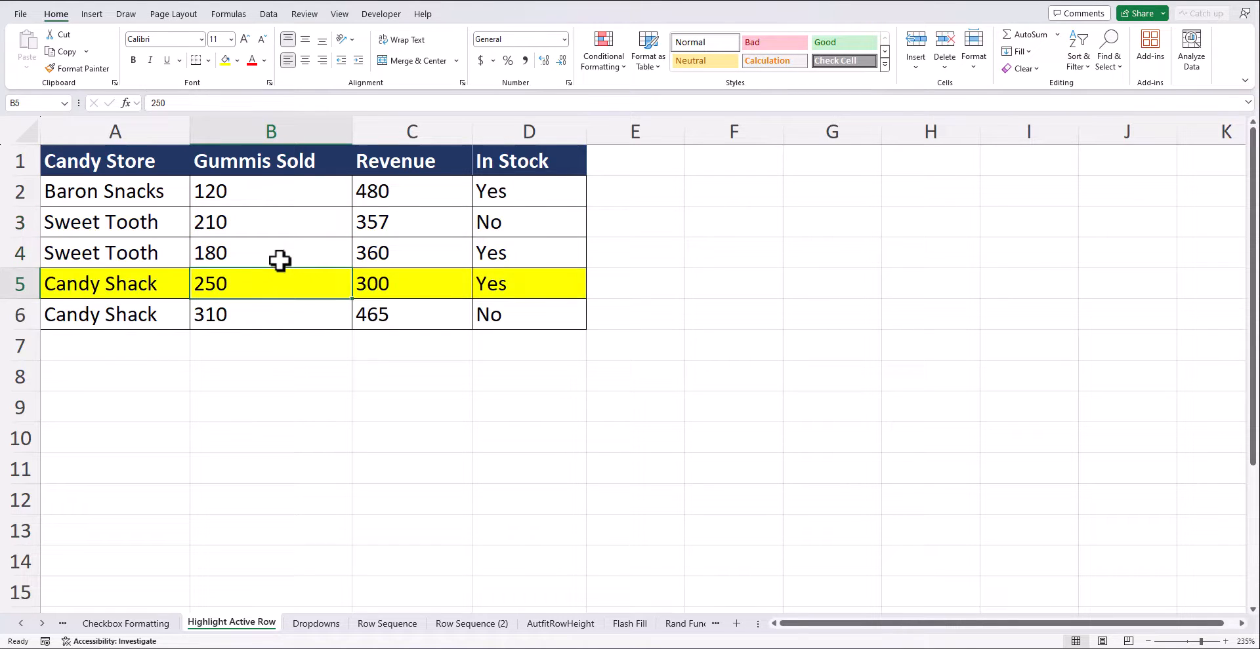
click(270, 221)
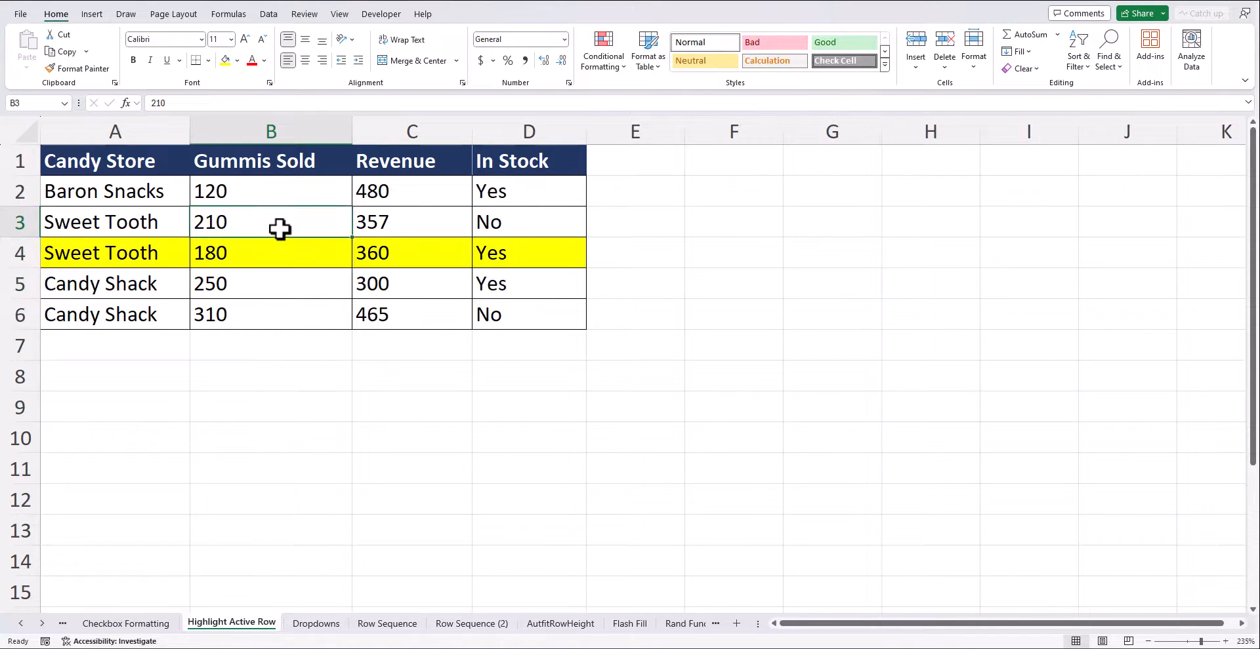
click(270, 221)
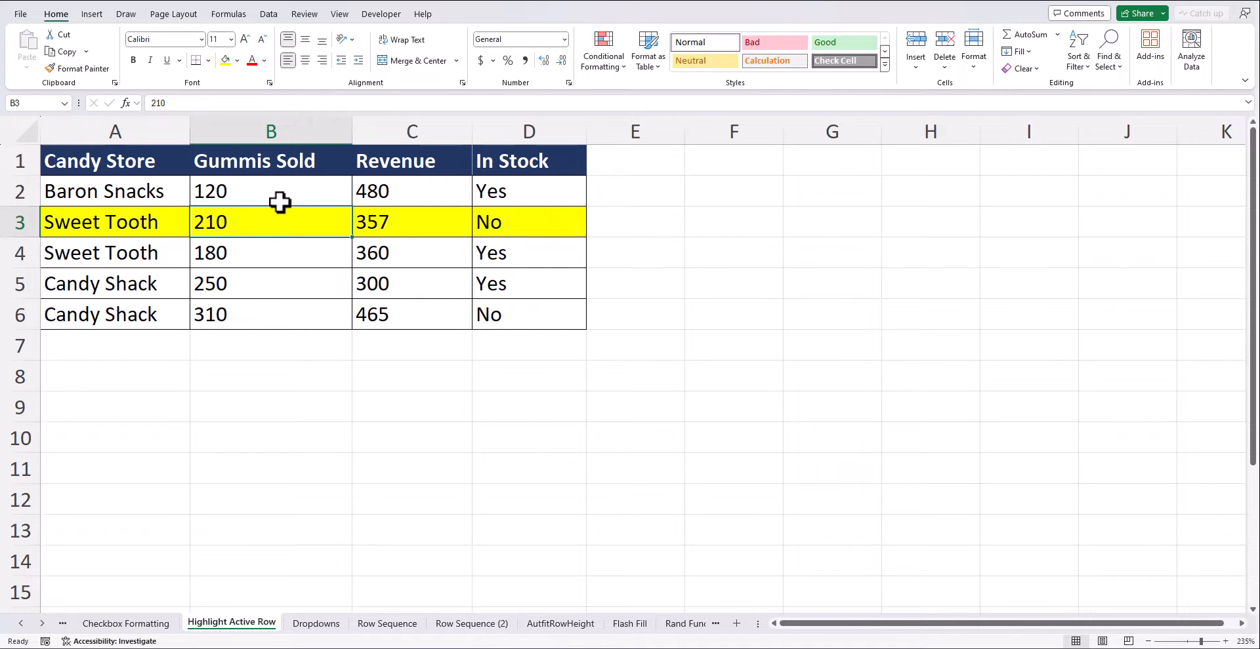
click(271, 191)
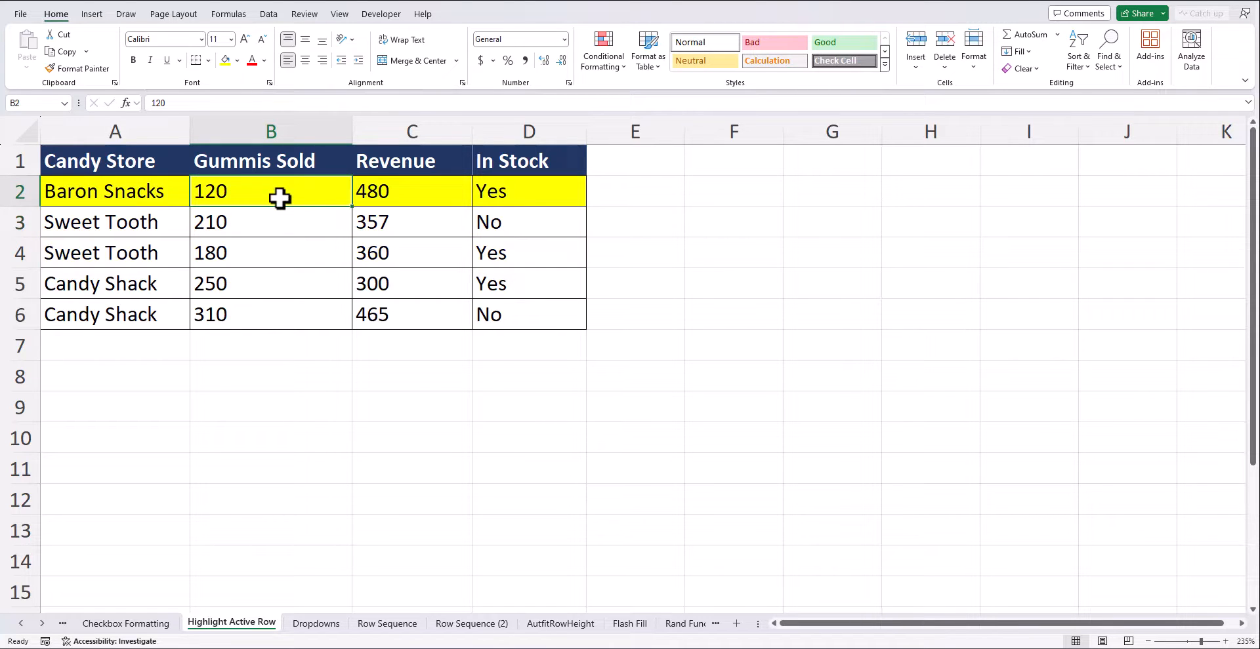
click(115, 222)
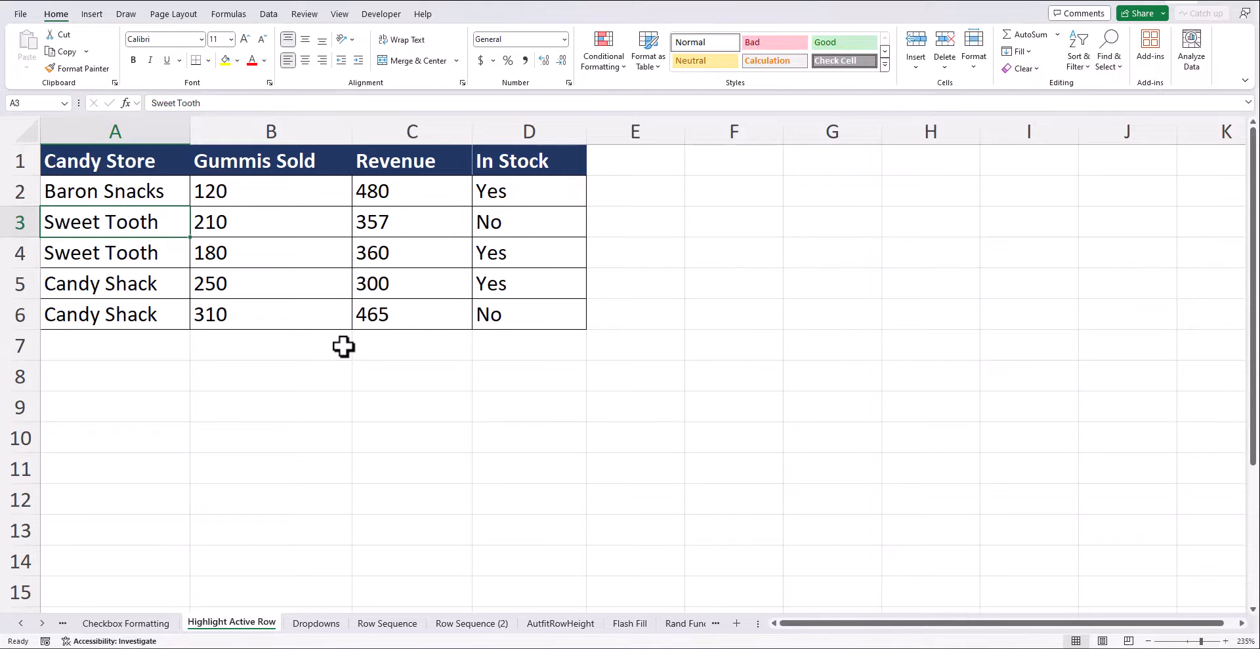
mouse_move(182, 192)
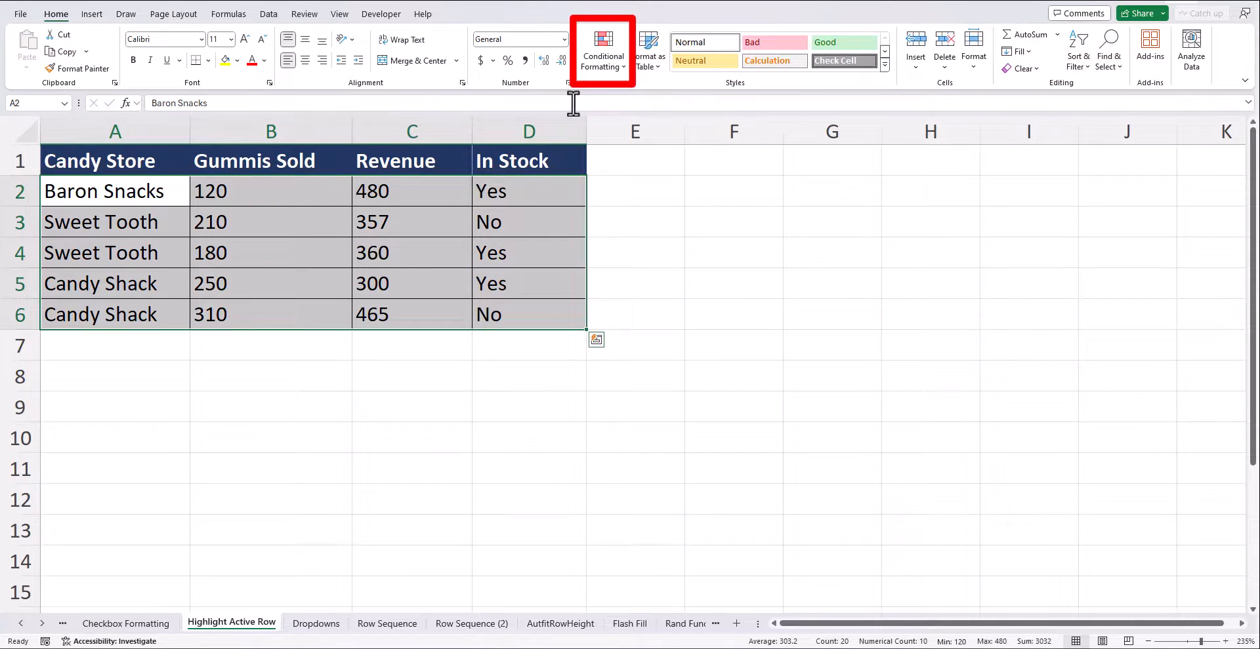
Step: Start a new conditional formatting rule from the Home ribbon
click(603, 49)
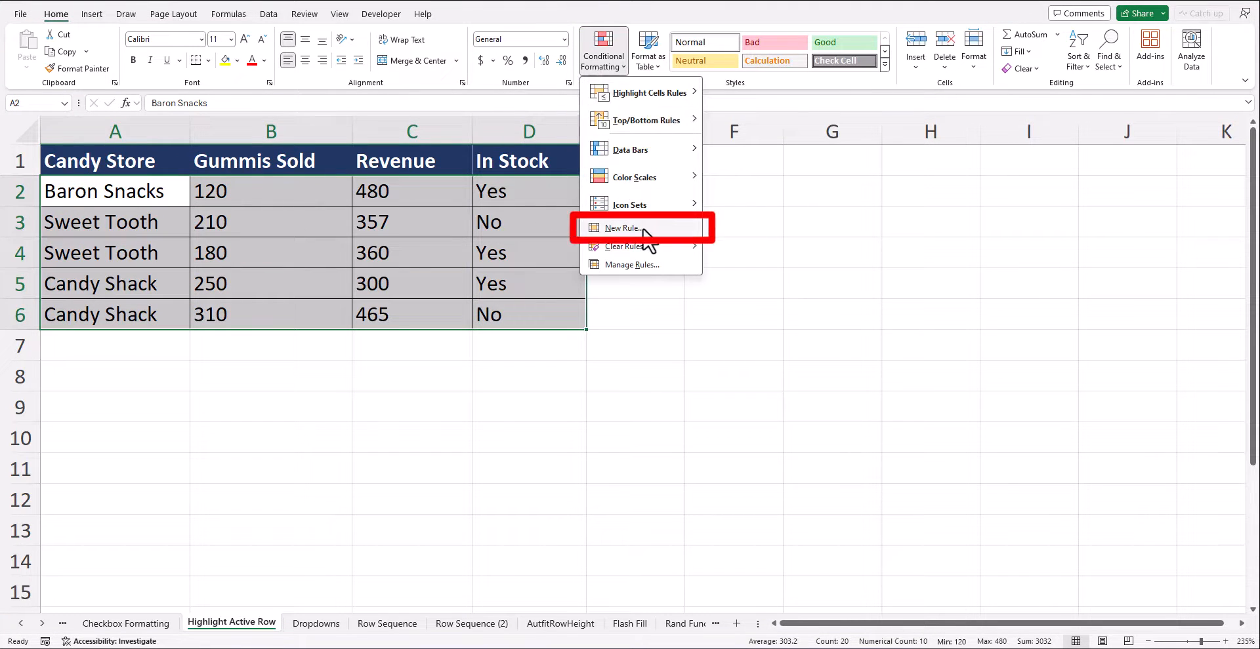
click(621, 229)
text(=row()=cell("row"))
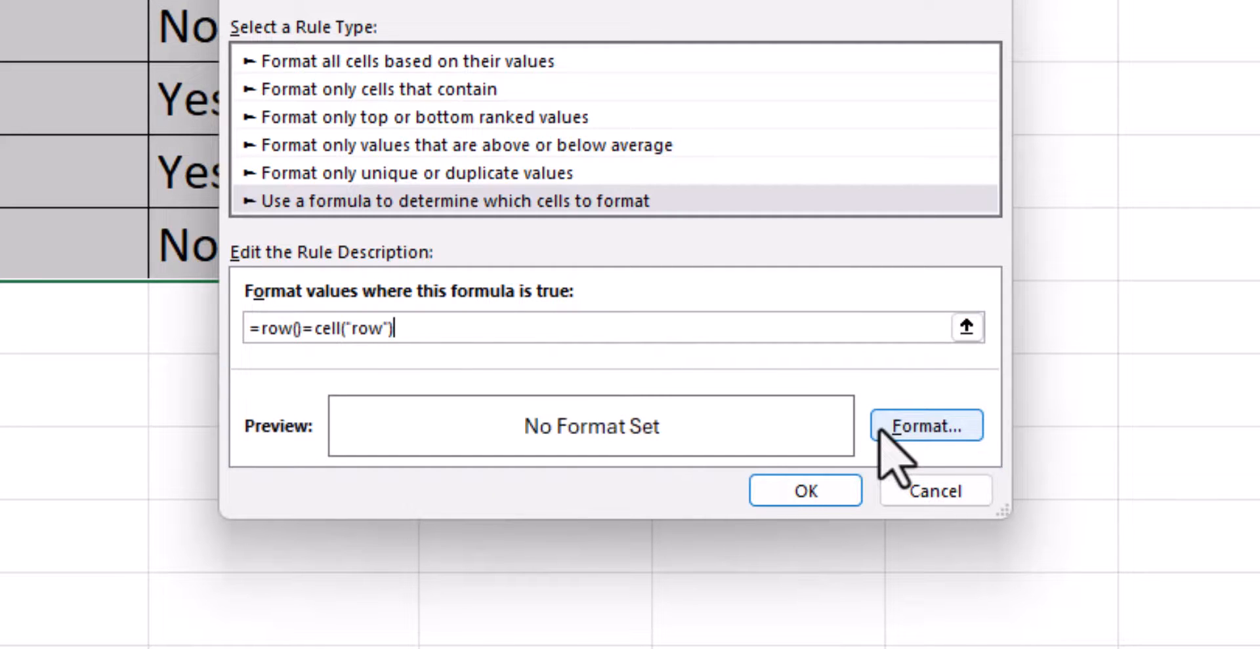
Step: Give the =row()=cell("row") rule a yellow fill, apply it, and view the sheet's code
click(925, 425)
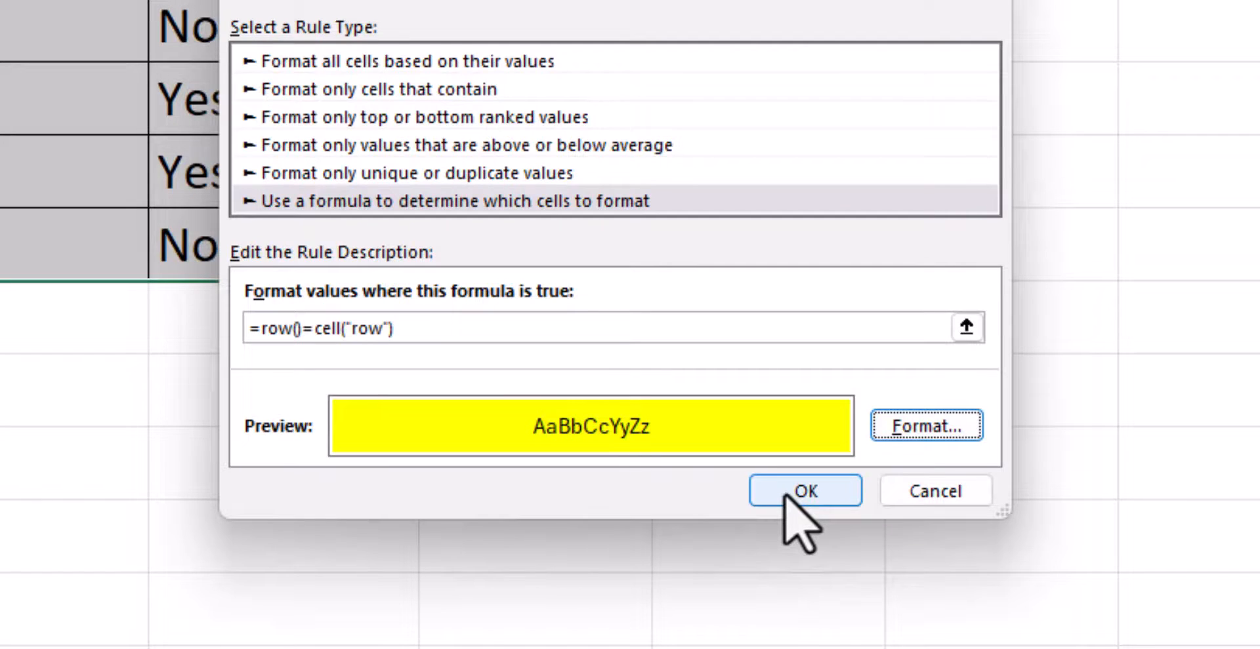
click(805, 491)
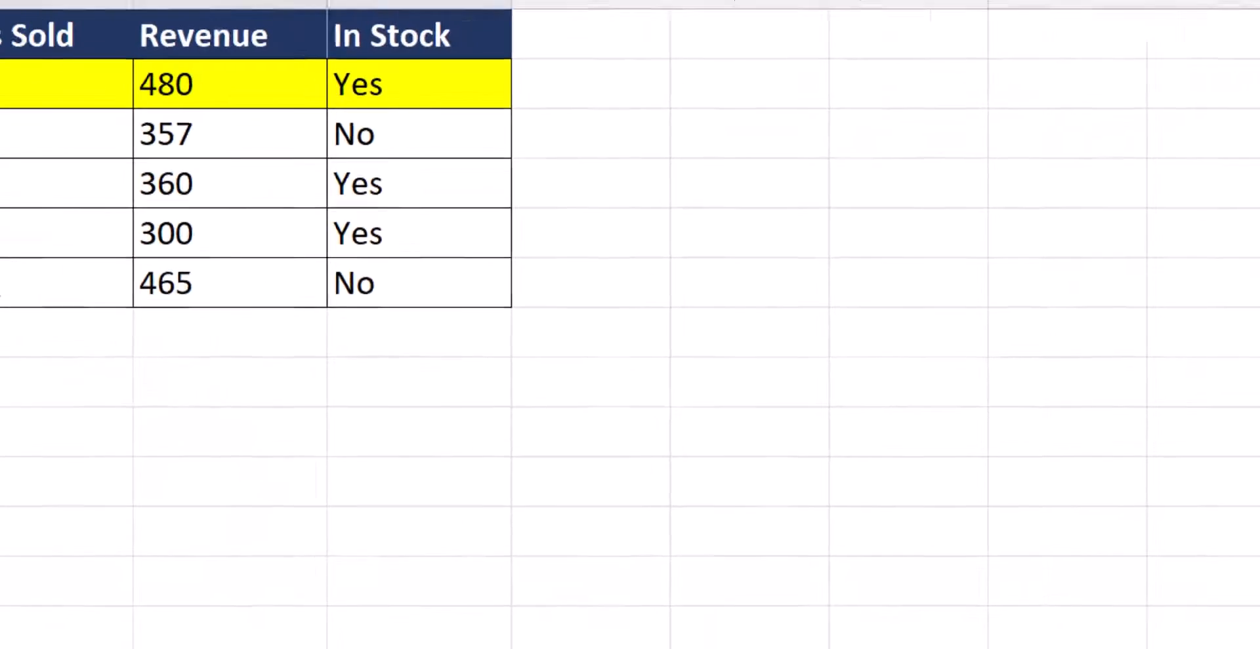
right_click(230, 623)
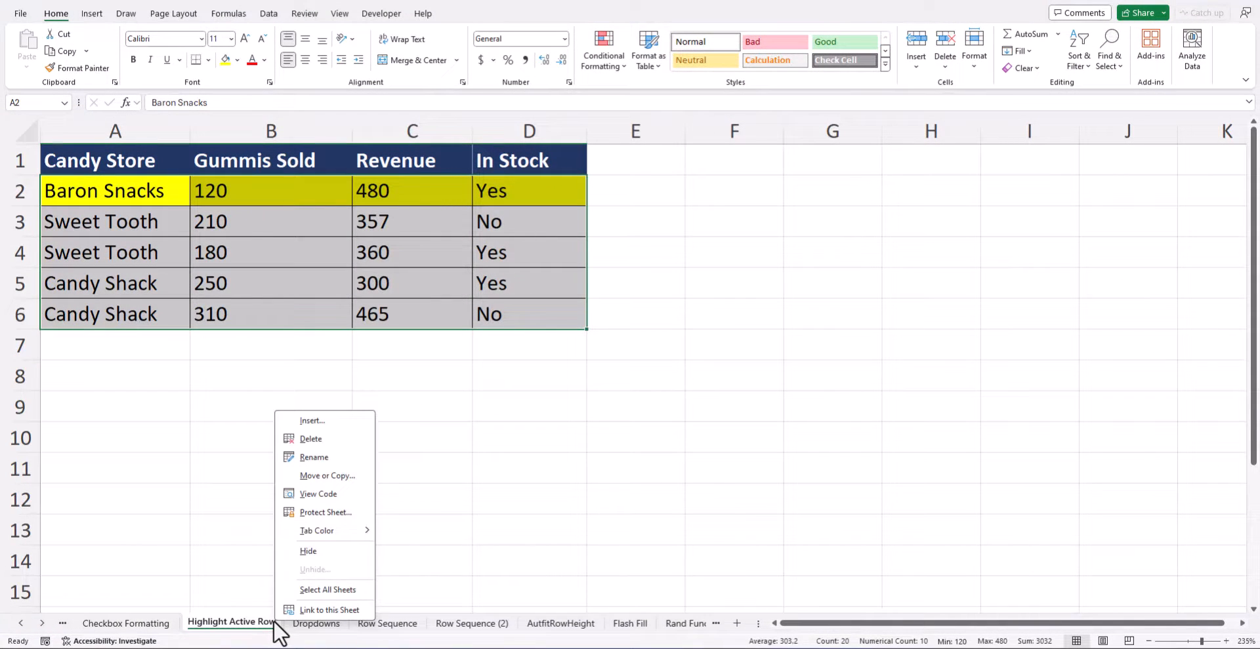
mouse_move(319, 494)
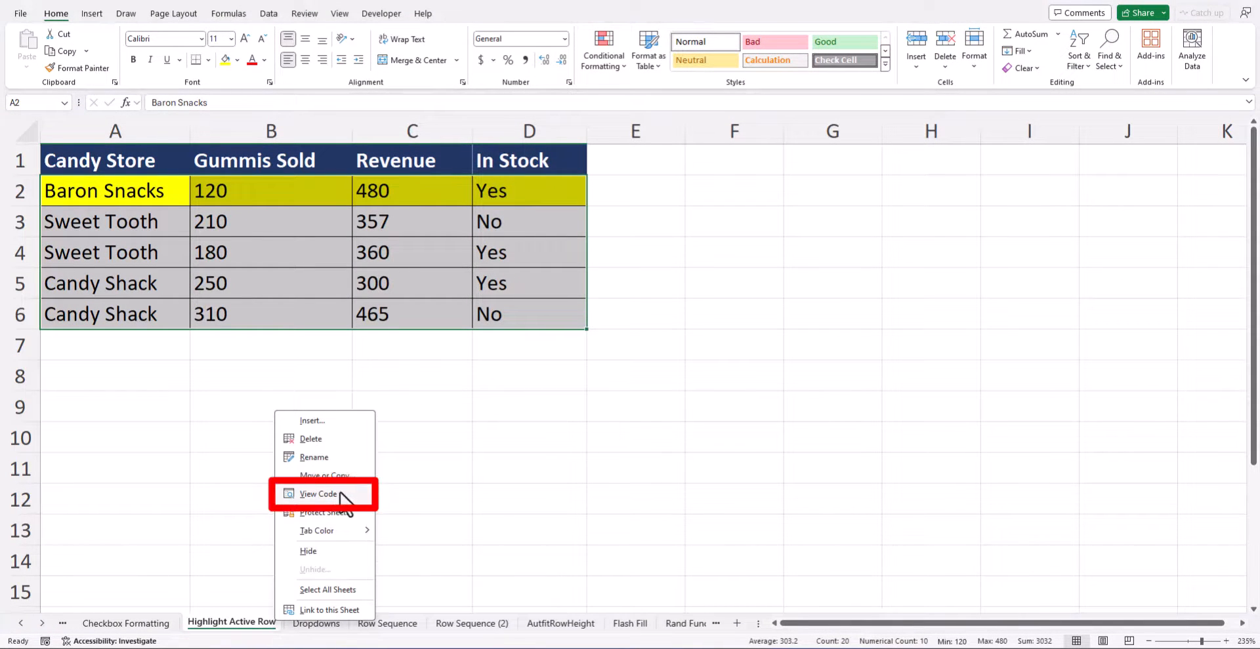
click(319, 493)
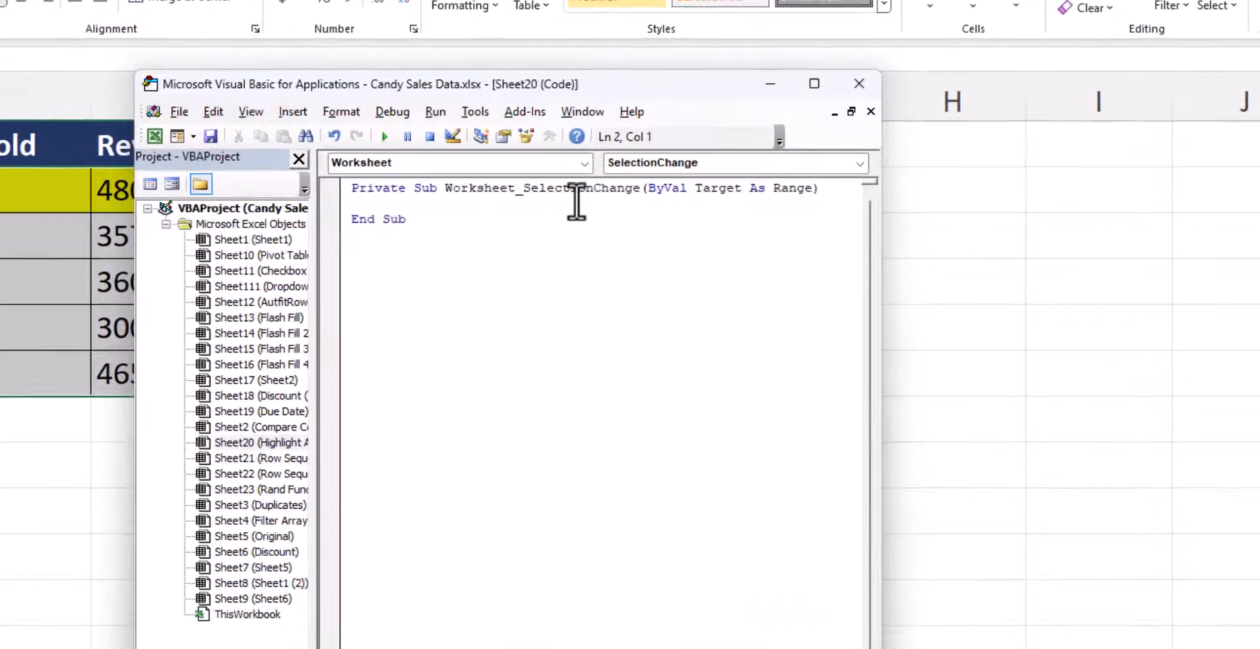
Step: Add Target.Calculate to the Worksheet SelectionChange event and close the VBA editor
click(584, 162)
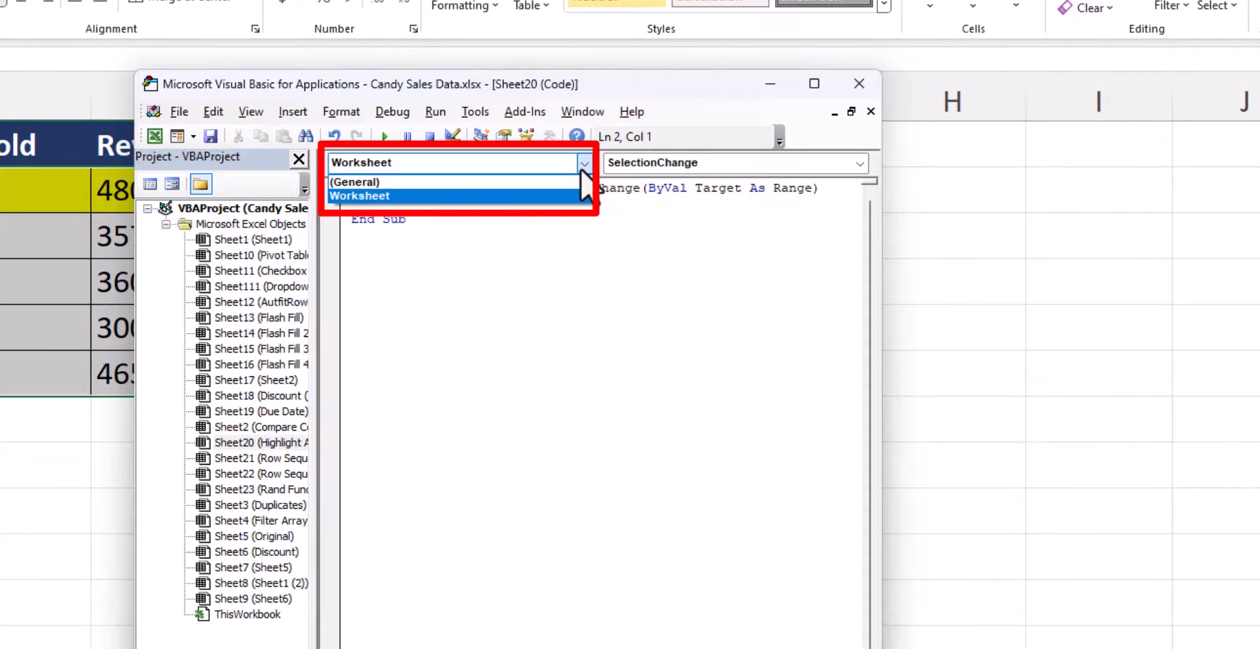
click(359, 196)
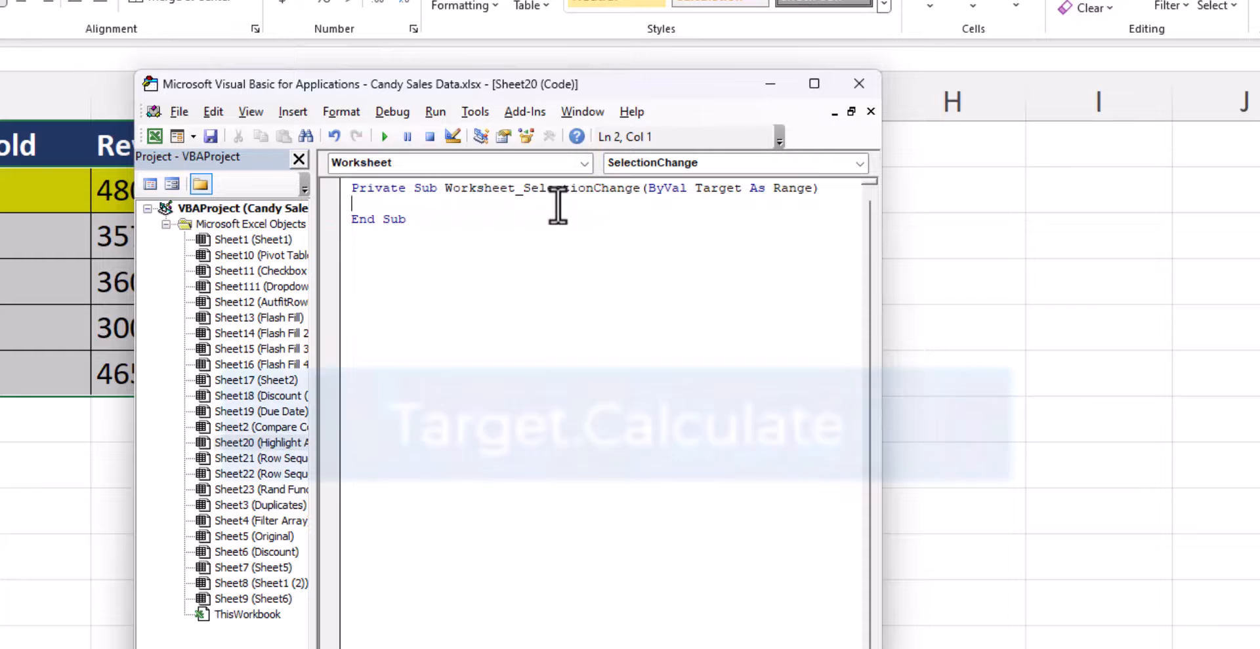
text(target.calculate)
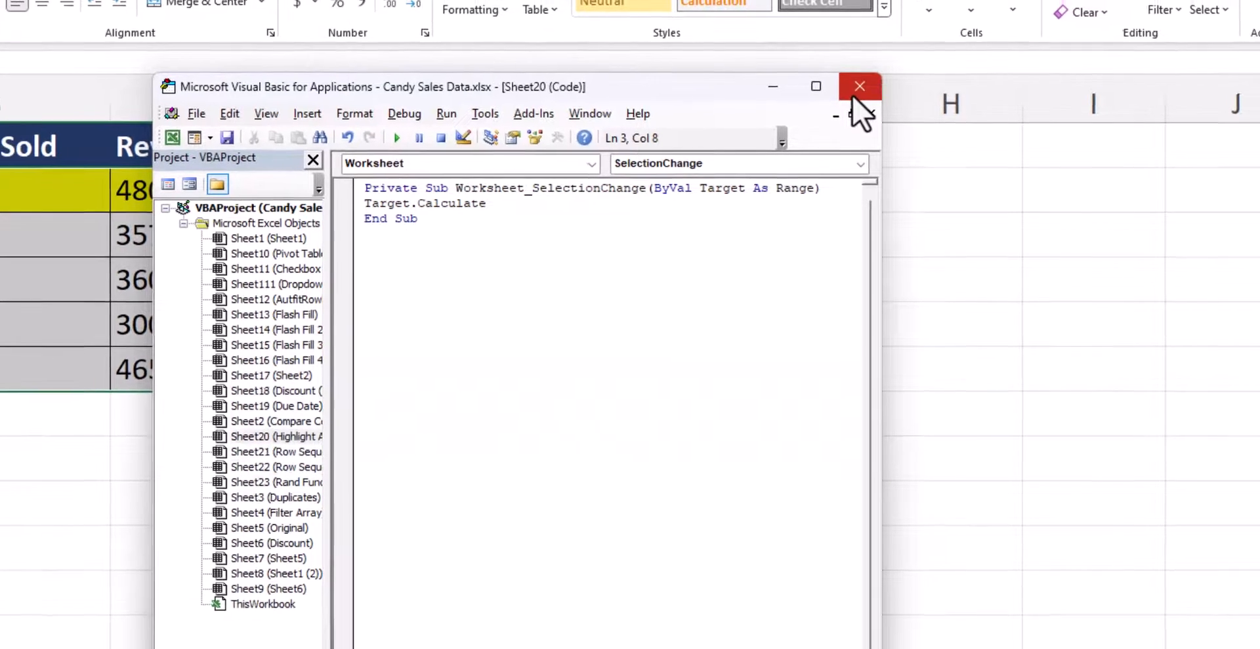
click(858, 87)
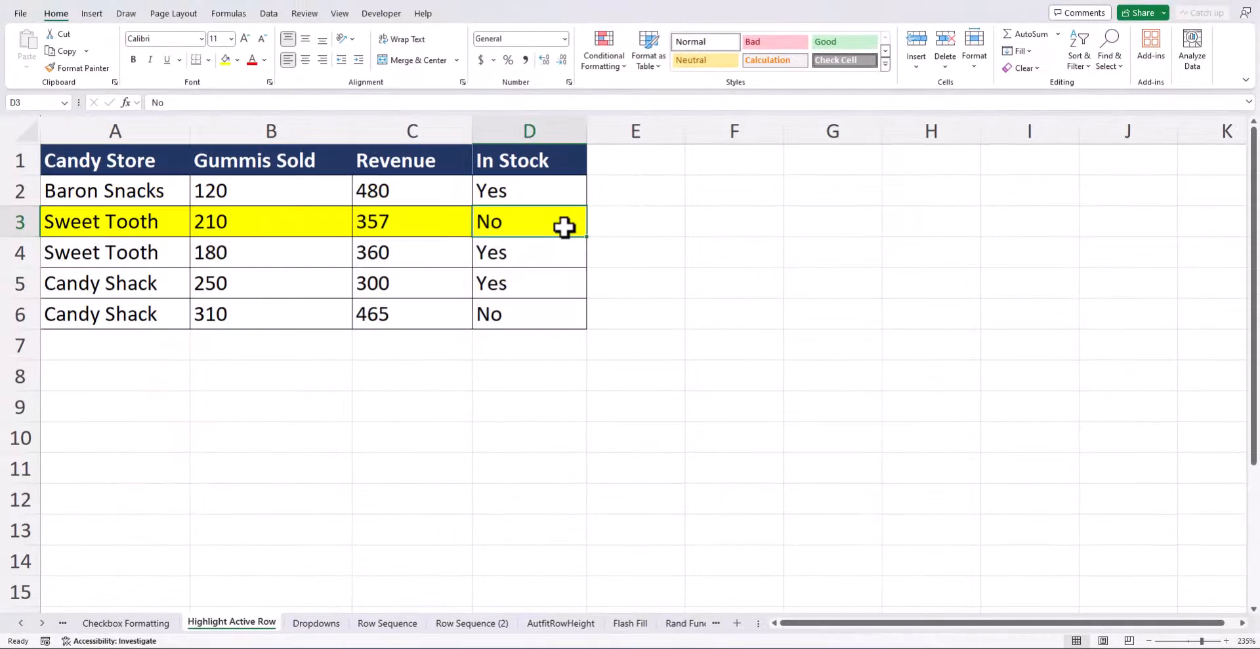
click(529, 252)
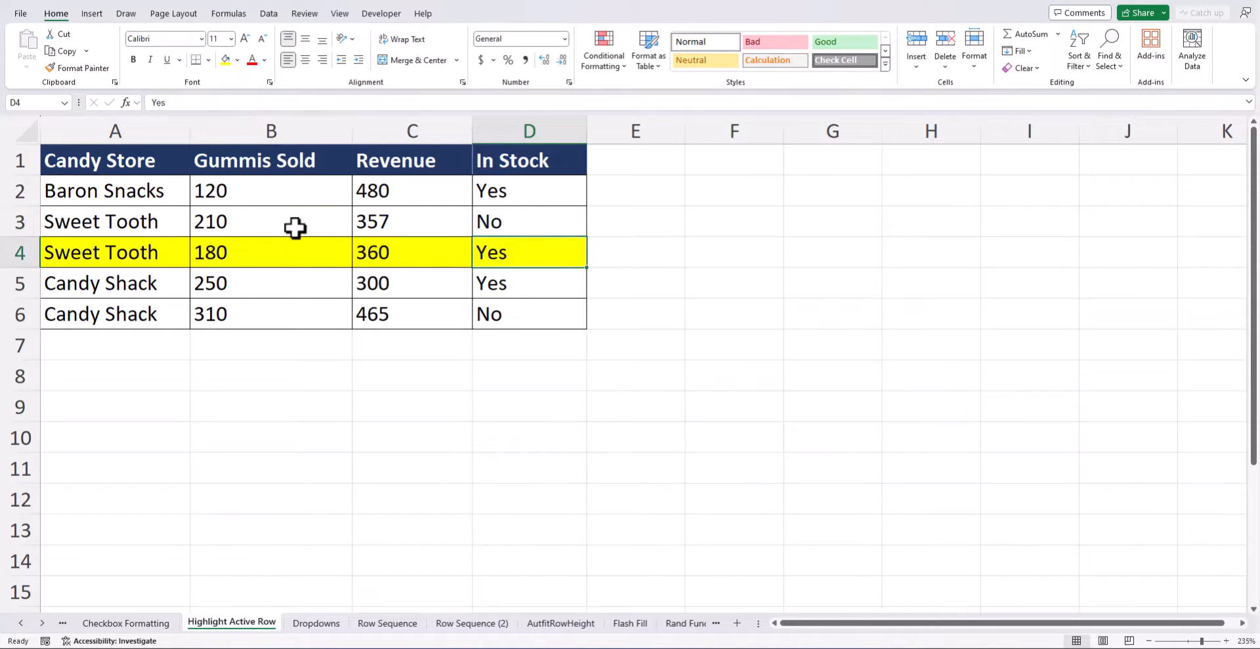
click(271, 190)
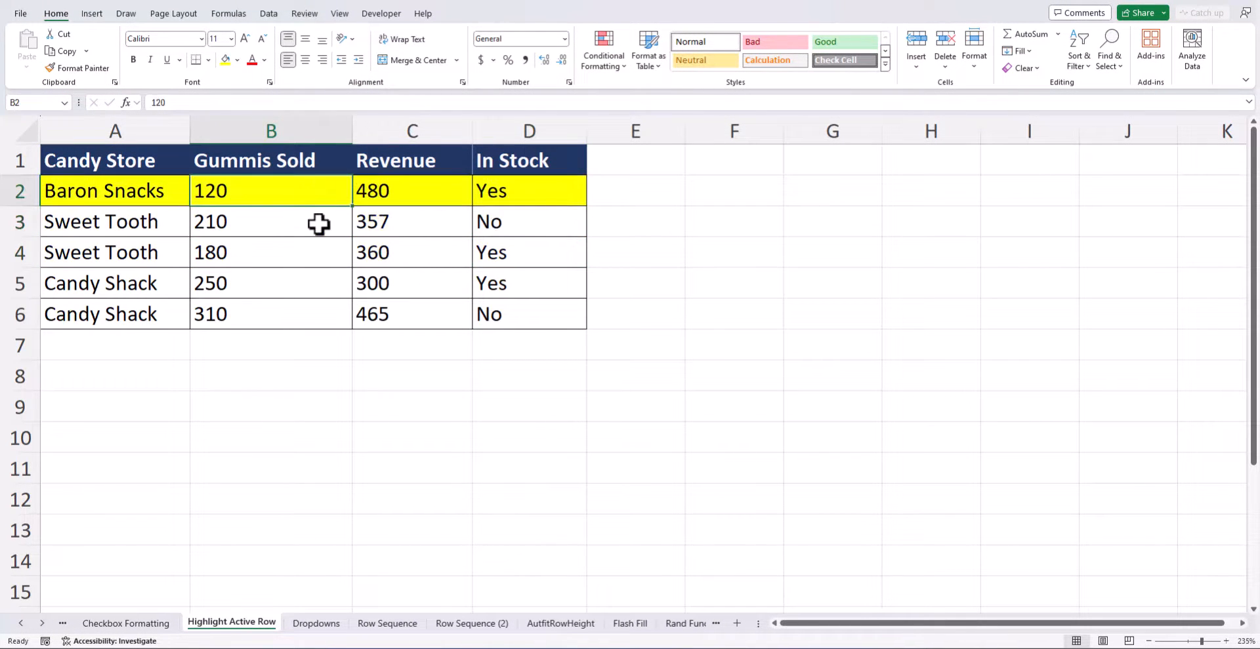
click(270, 222)
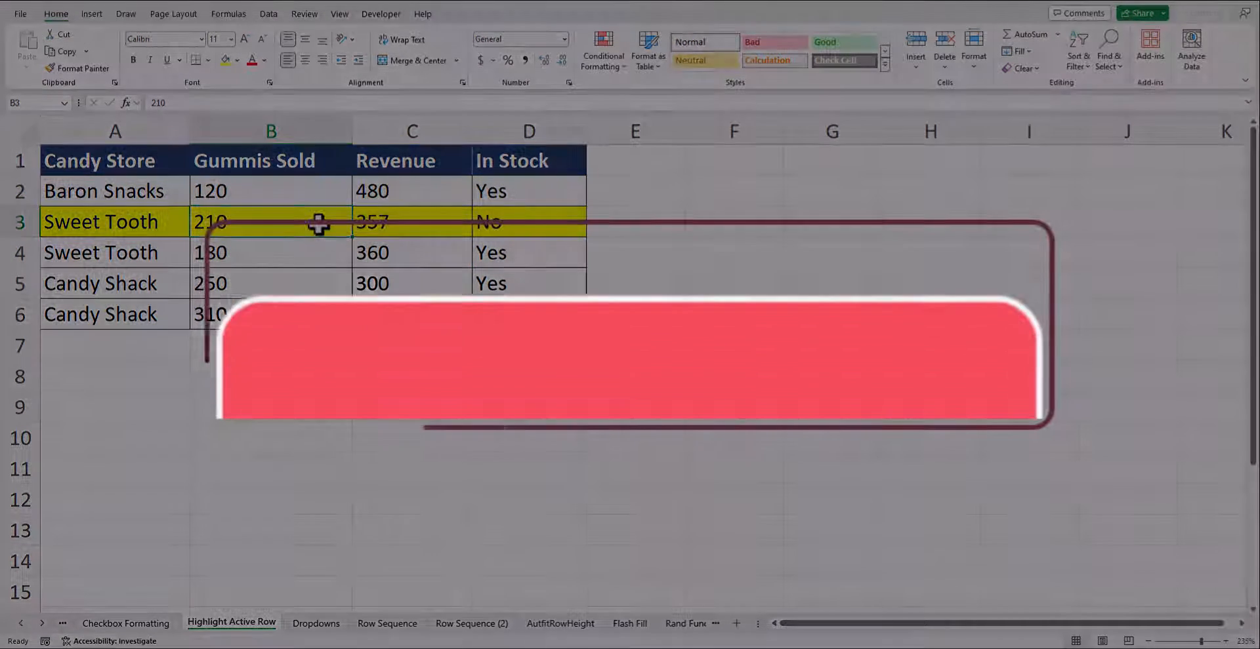